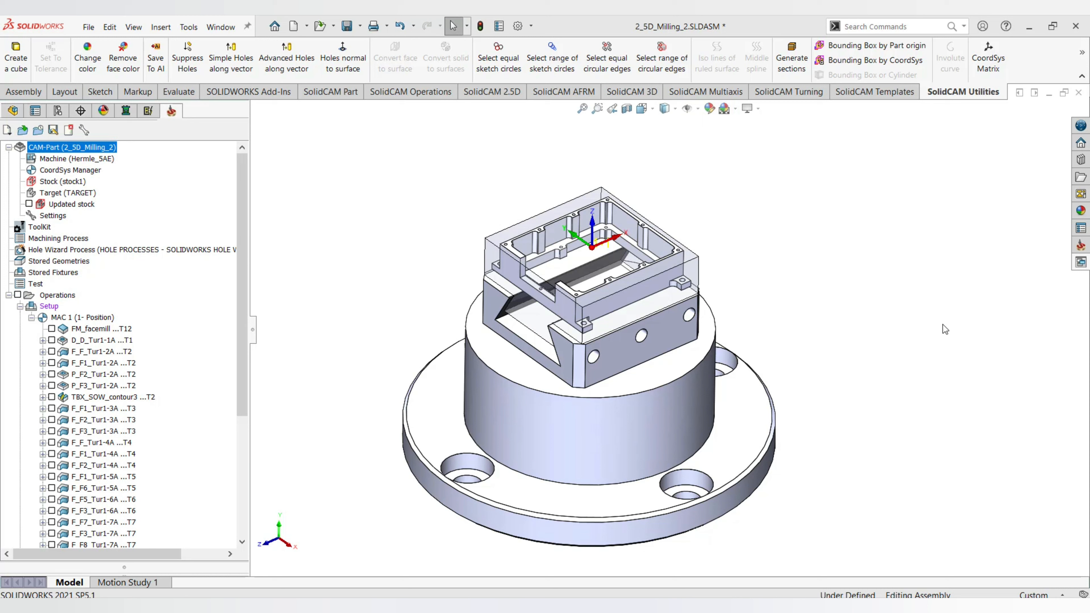
{"action": "mouse_move", "coordinate": [684, 235]}
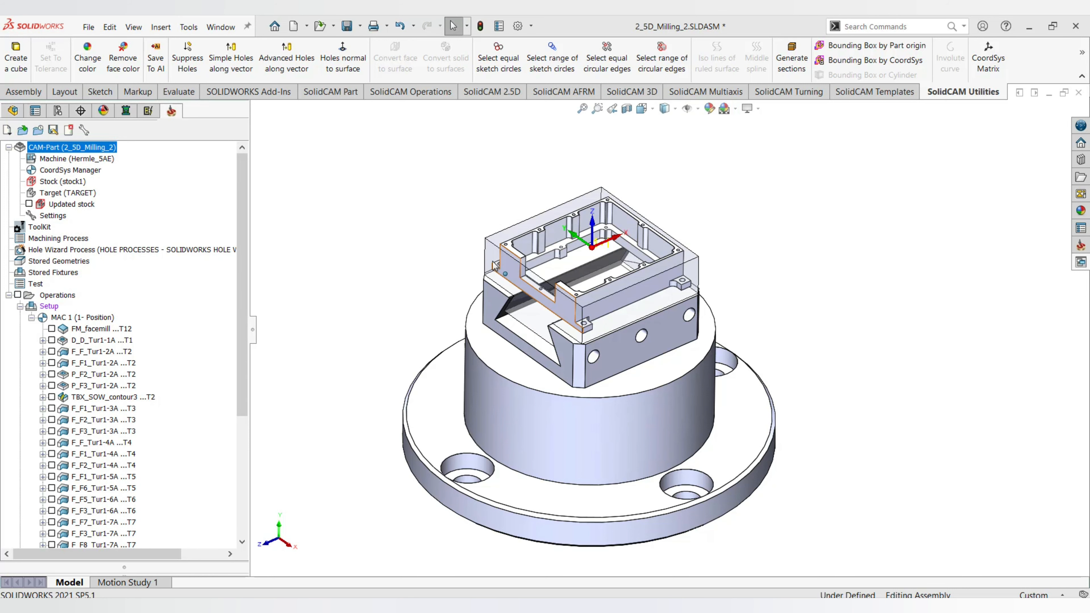
- Inspect the assembly components in the FeatureManager tree and return to the SolidCAM Manager
{"action": "left_click", "coordinate": [12, 110]}
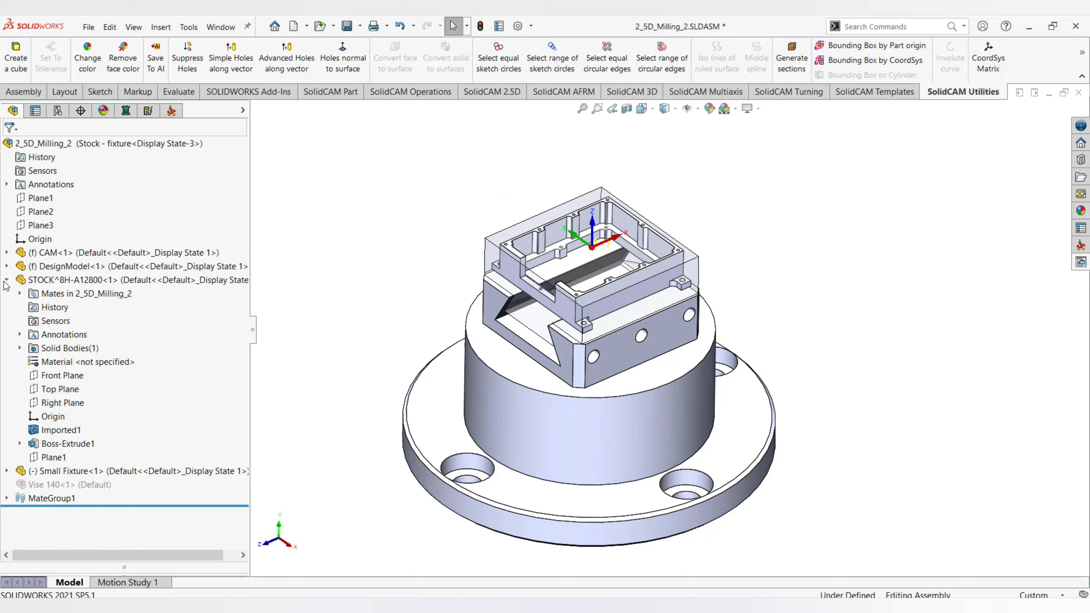
{"action": "left_click", "coordinate": [139, 280]}
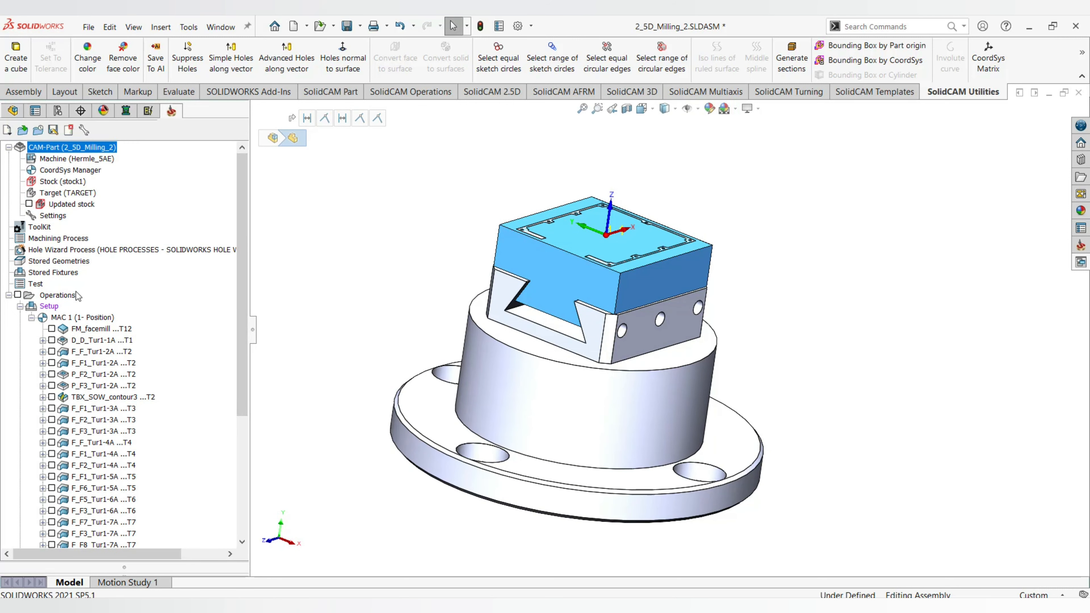
- Simulate all operations and bring up the SolidVerify view with its Options menu
{"action": "right_click", "coordinate": [58, 294]}
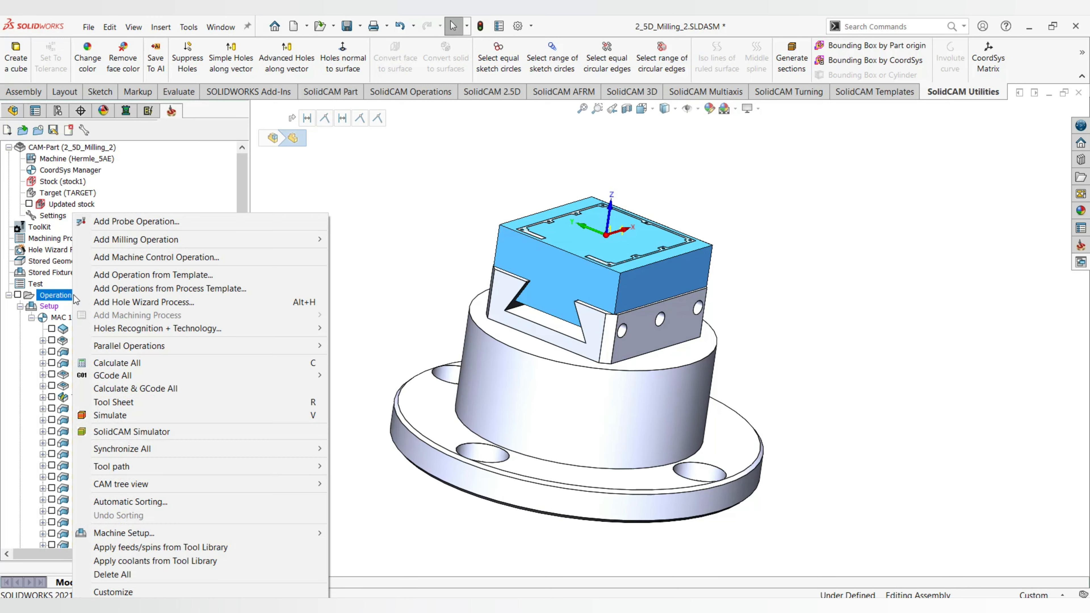
{"action": "left_click", "coordinate": [109, 415]}
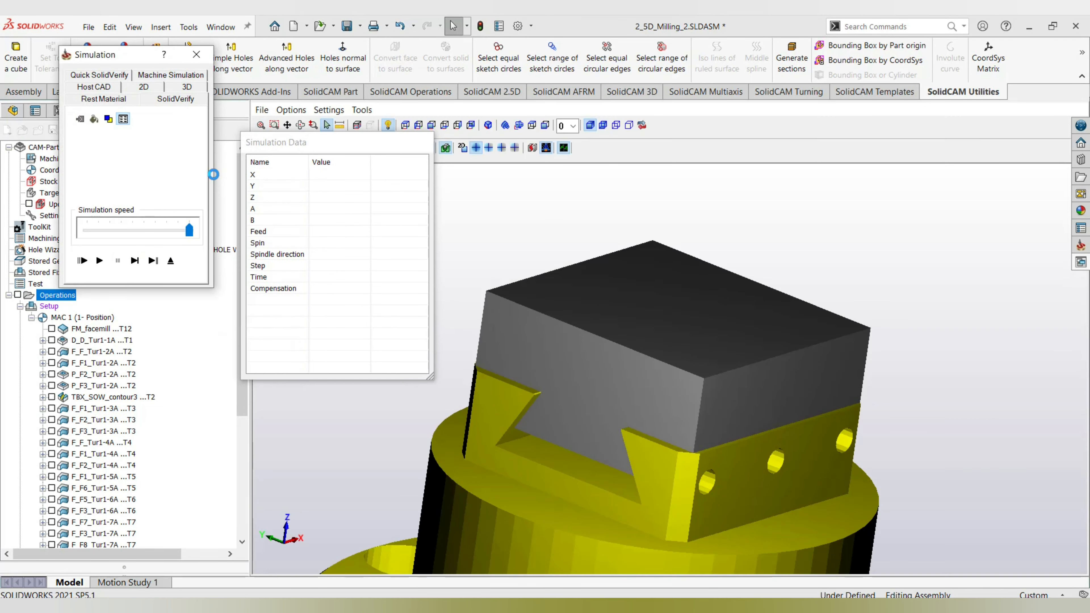
{"action": "left_click", "coordinate": [291, 109]}
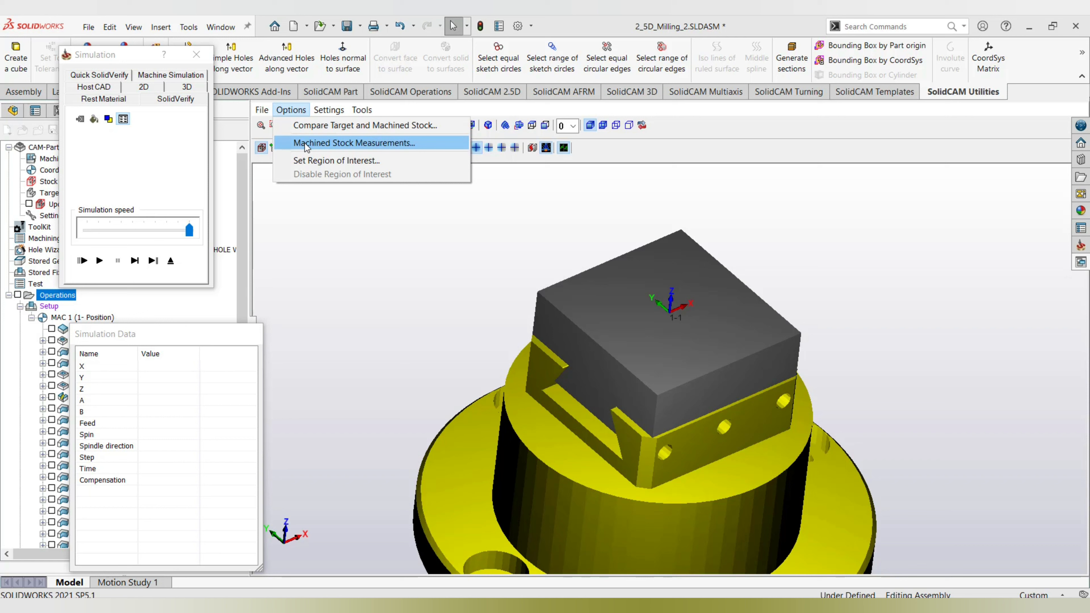
{"action": "left_click", "coordinate": [354, 143]}
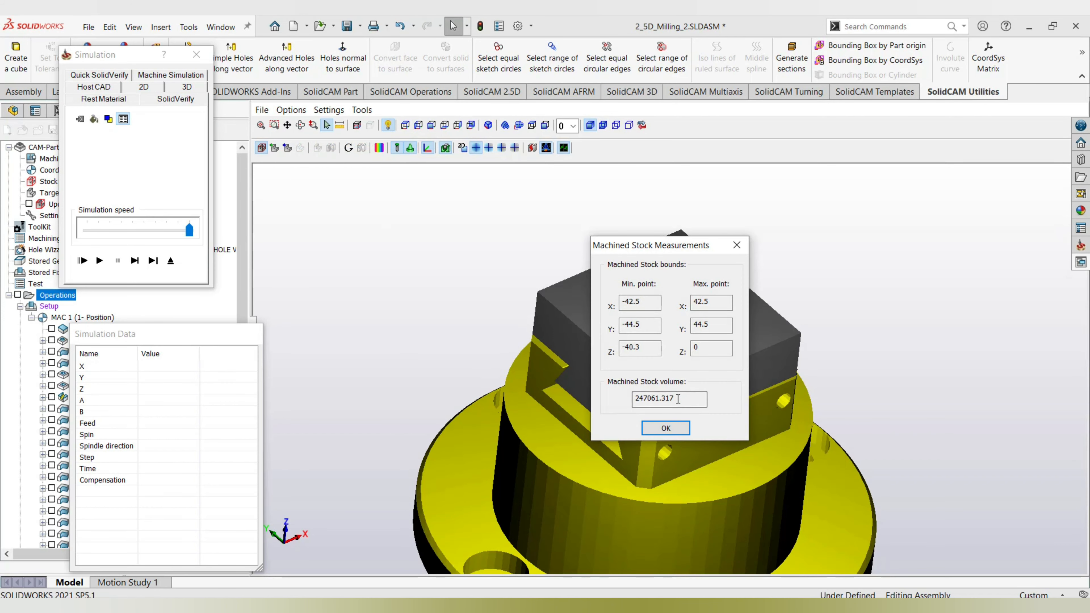
{"action": "triple_click", "coordinate": [669, 398]}
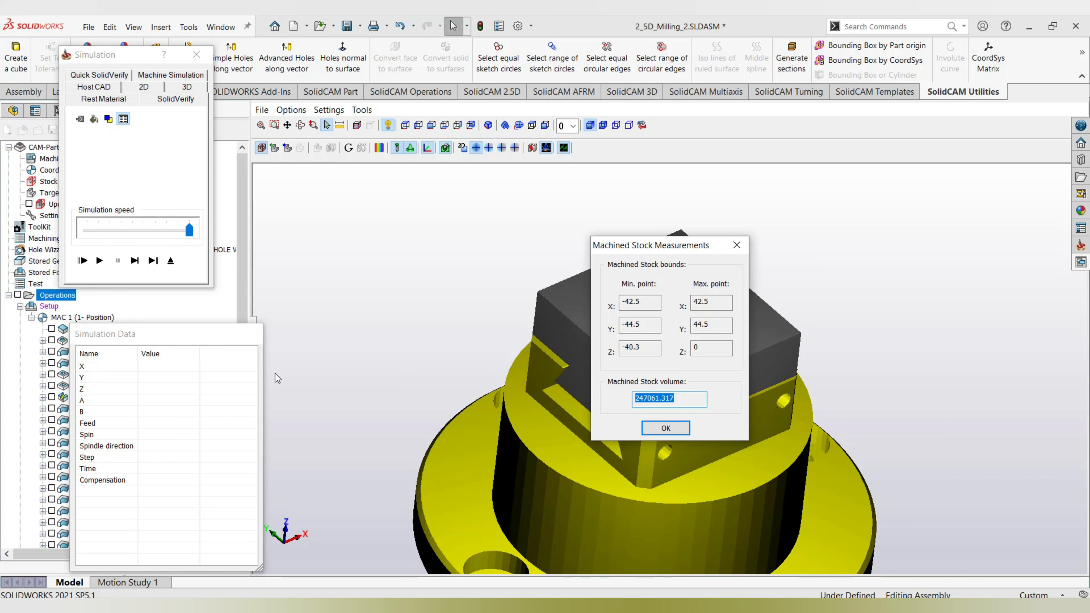
{"action": "mouse_move", "coordinate": [666, 428]}
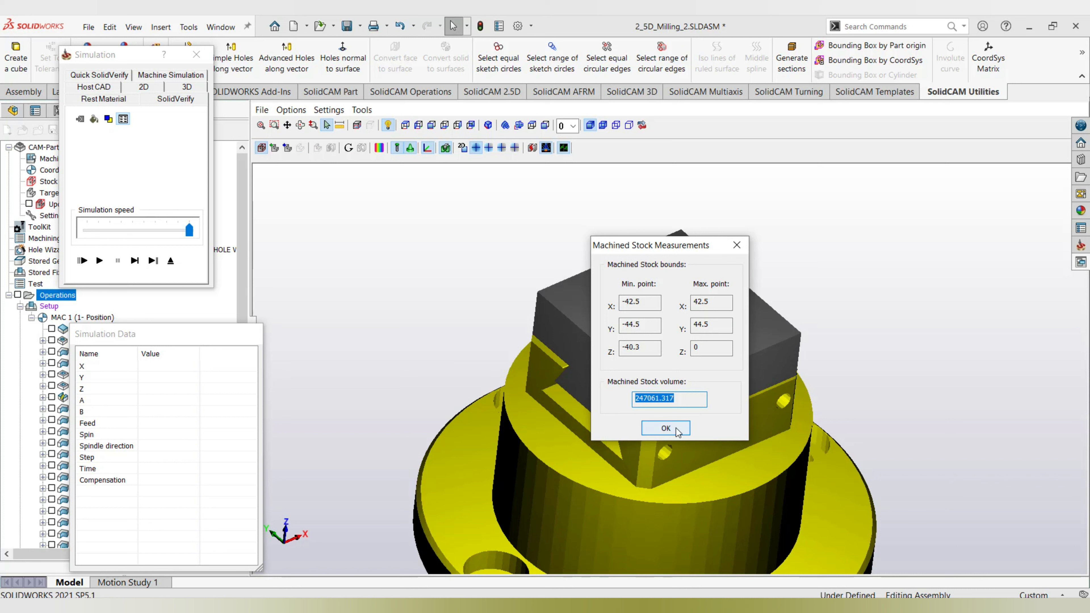
{"action": "left_click", "coordinate": [664, 428]}
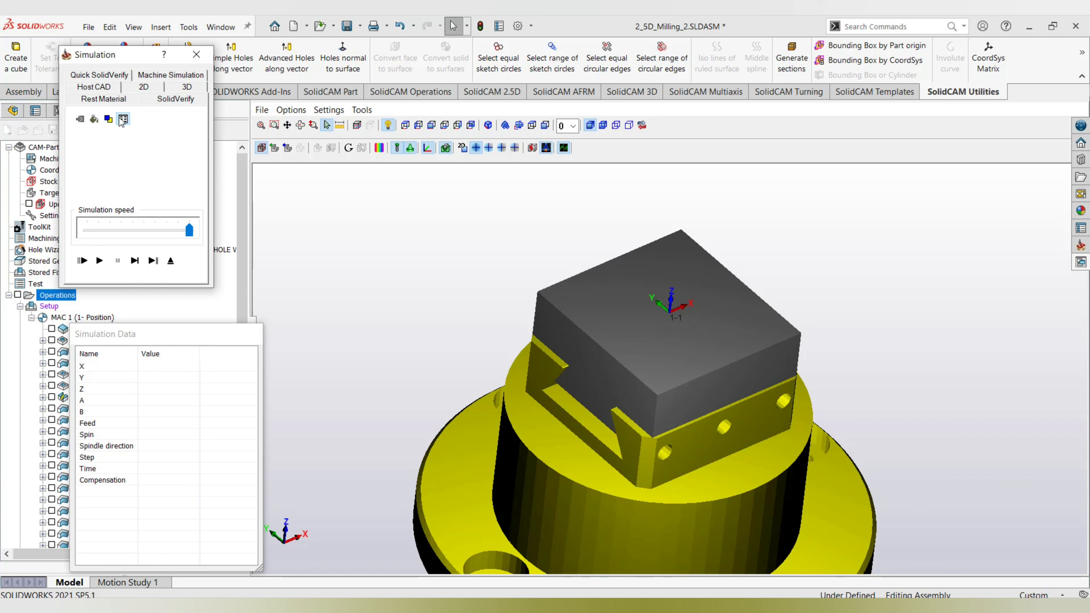
{"action": "mouse_move", "coordinate": [124, 119]}
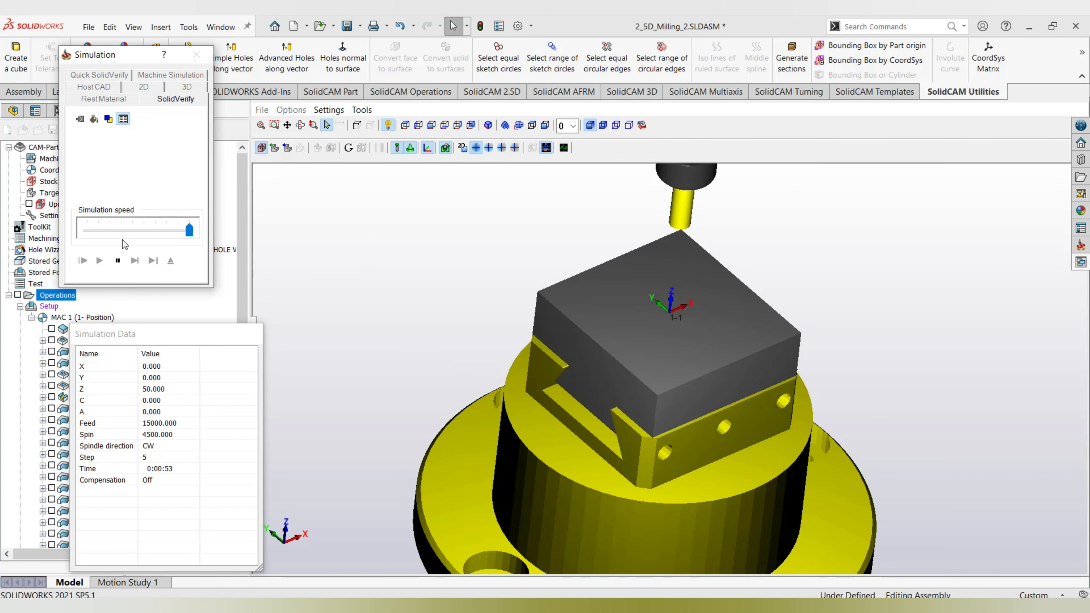
- Run the simulation and show Machined Stock Measurements, selecting the volume 103915.565
{"action": "left_click", "coordinate": [98, 260]}
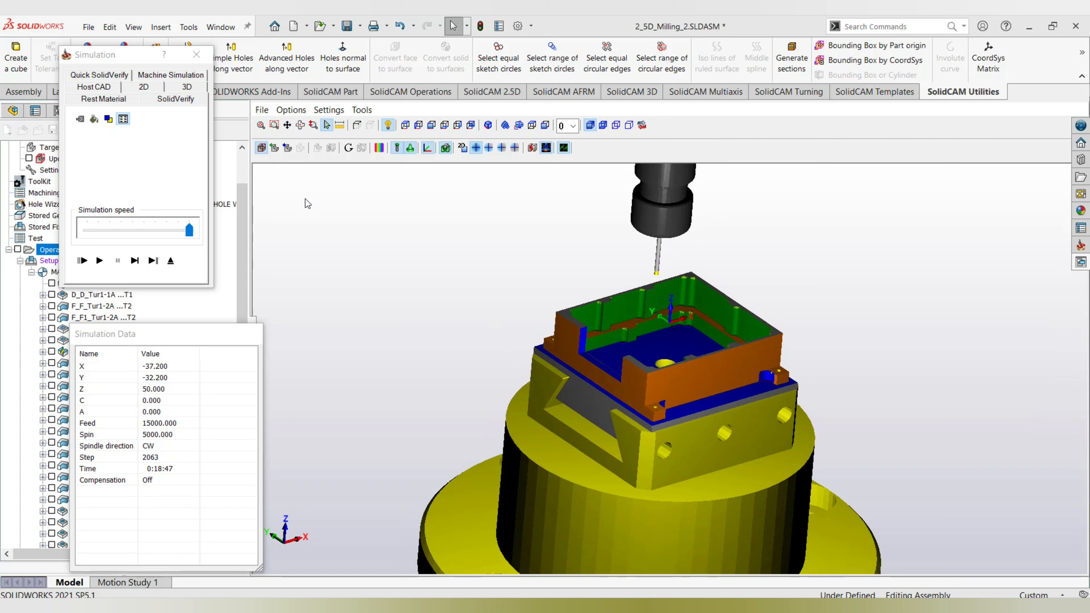
{"action": "left_click", "coordinate": [291, 110]}
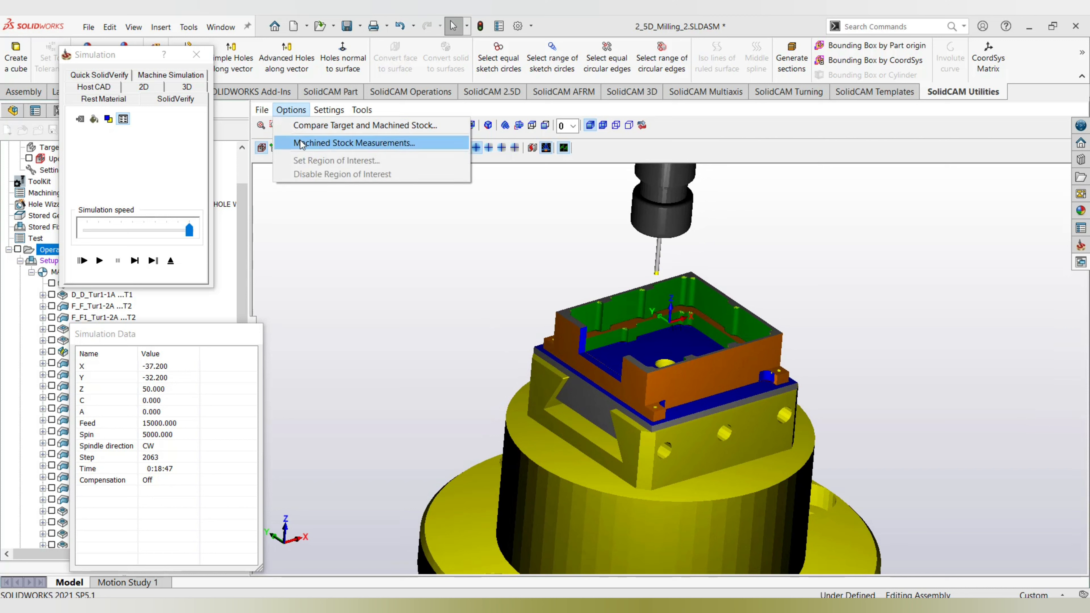
{"action": "left_click", "coordinate": [355, 142]}
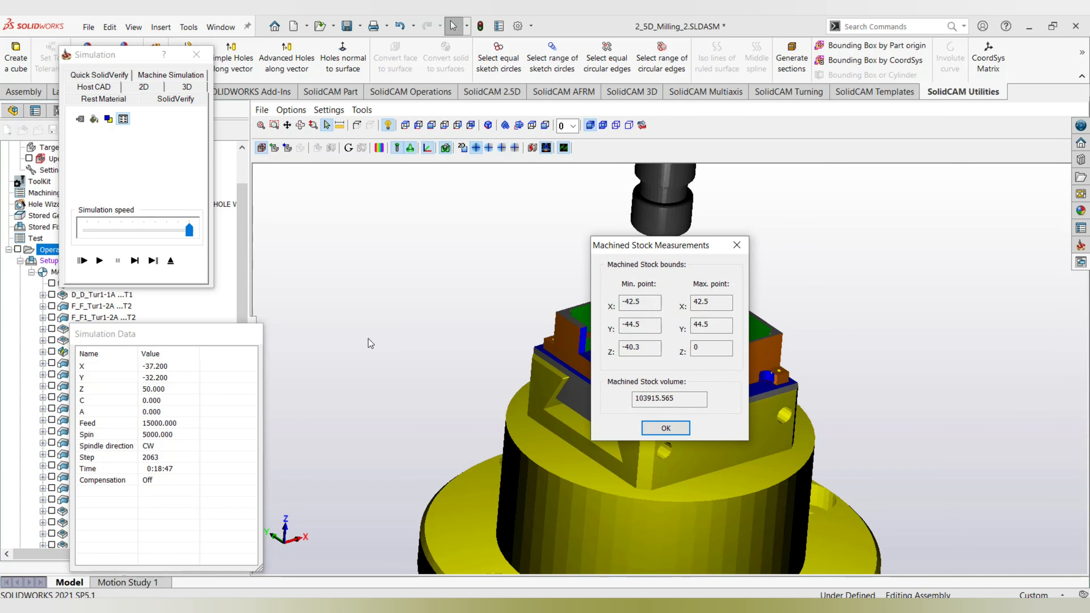
{"action": "triple_click", "coordinate": [668, 398]}
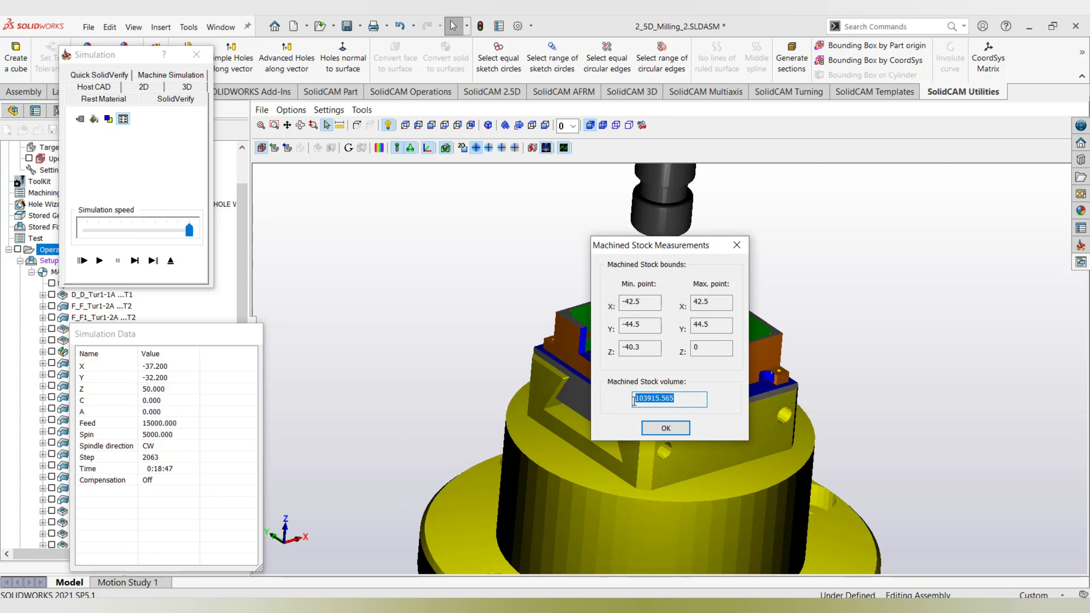